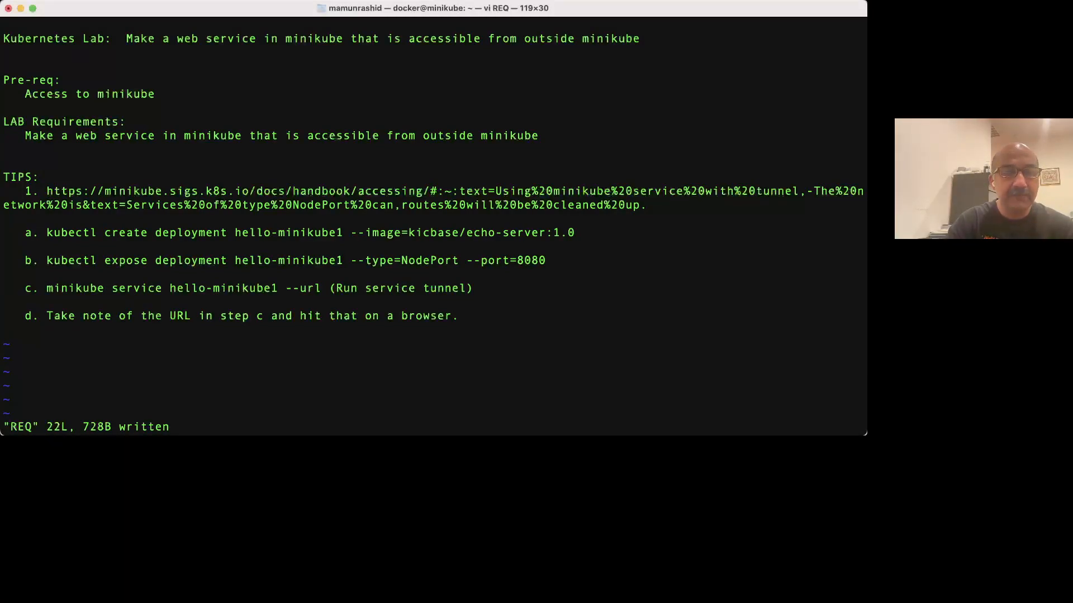
Step: Save the lab requirements file in vi with :w and quit back to the shell
{"action": "type", "text": ":w"}
{"action": "type", "text": "k get"}
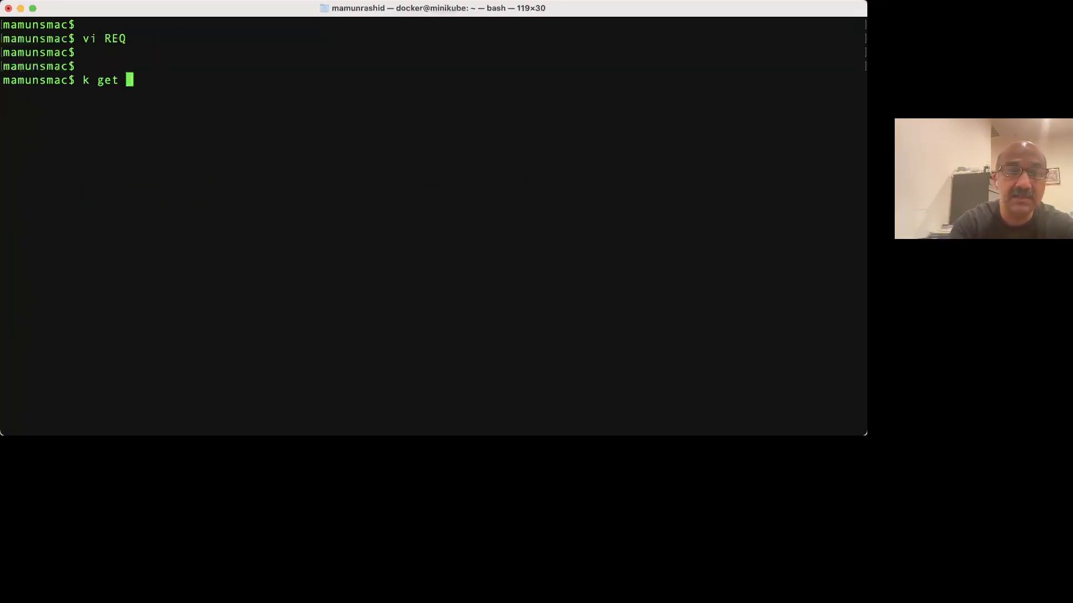
Step: Cancel the hanging 'k get nodes', list contexts with kx, and switch to minikube
{"action": "type", "text": "nodes"}
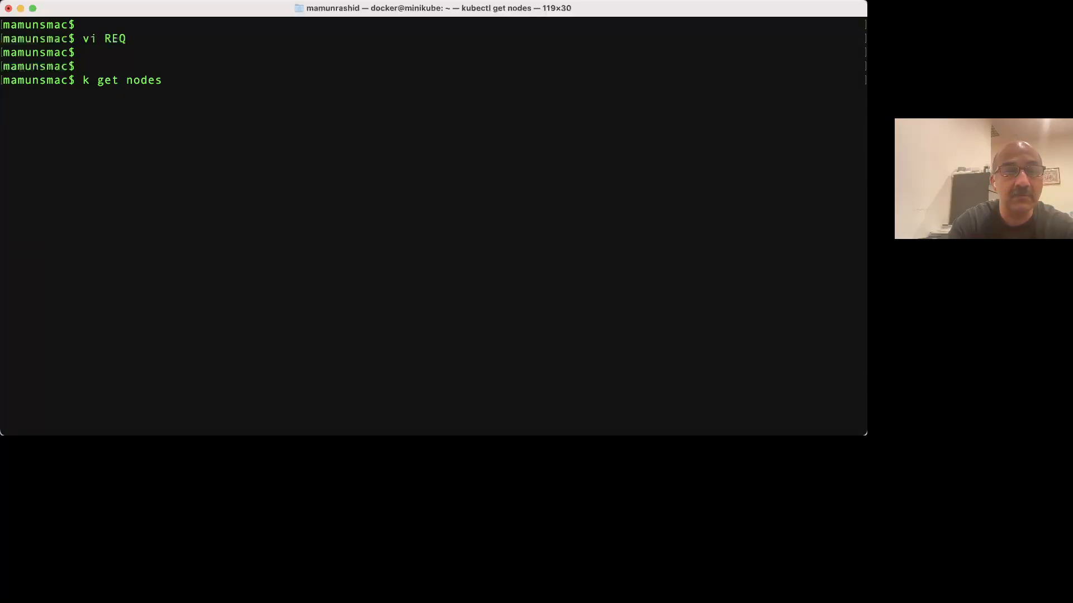
{"action": "key", "text": "ctrl+c"}
{"action": "type", "text": "kx"}
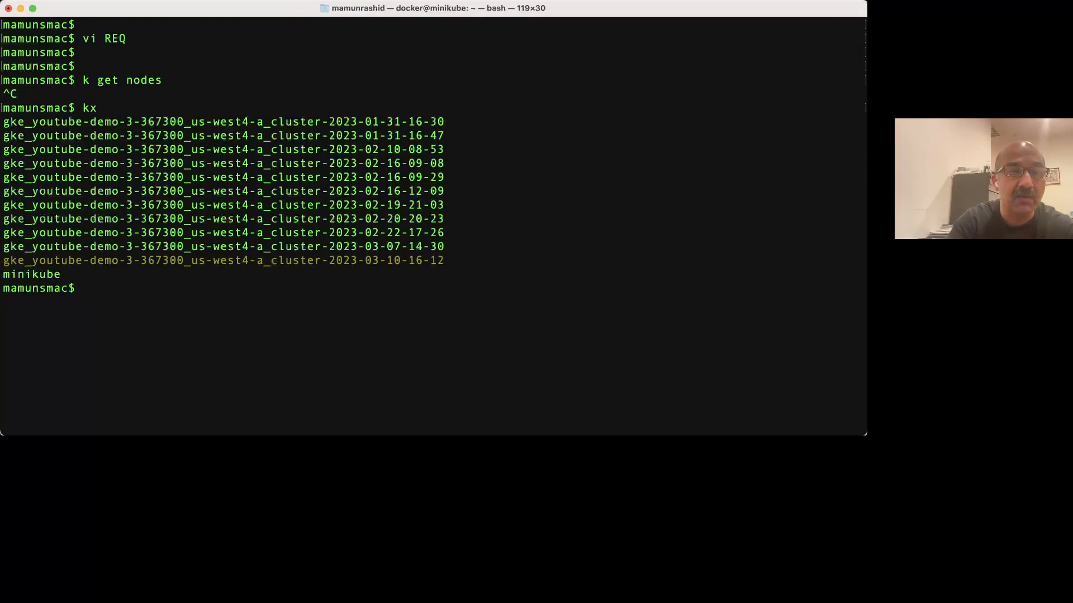
{"action": "type", "text": "k"}
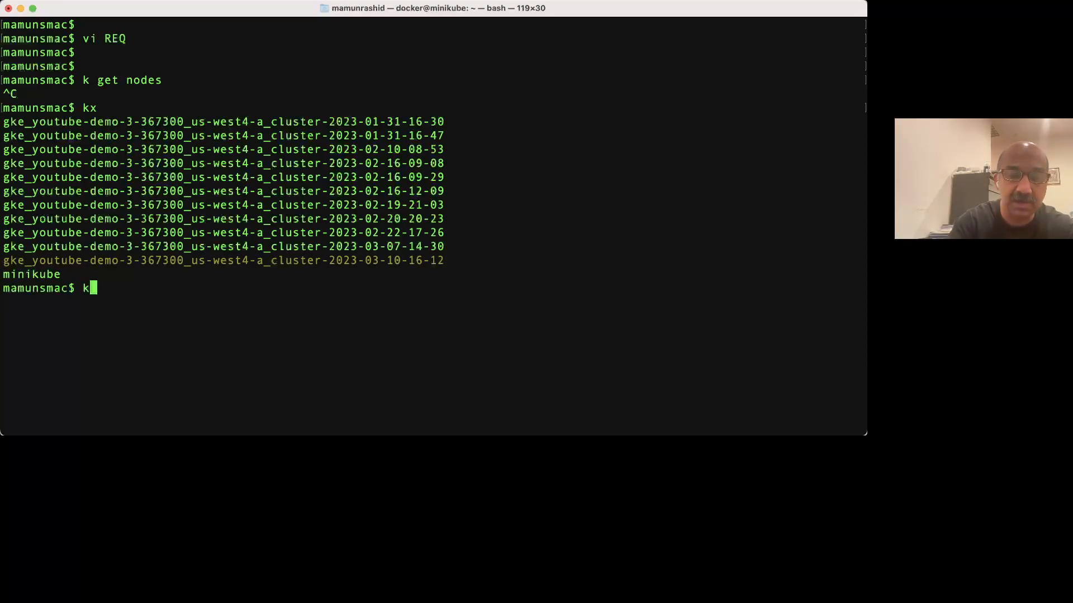
{"action": "type", "text": "x"}
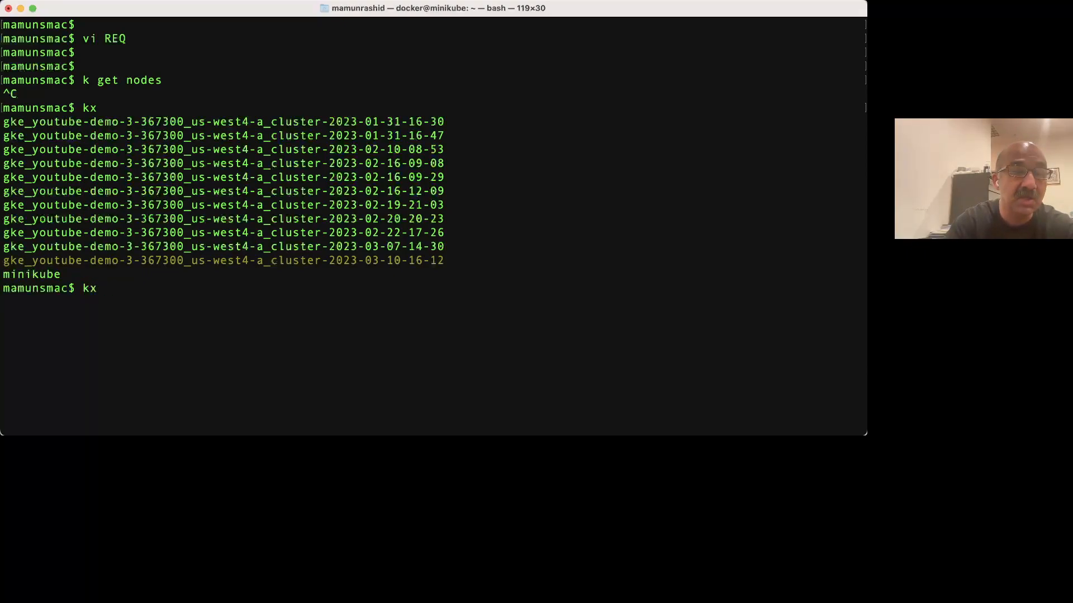
{"action": "type", "text": "minikube"}
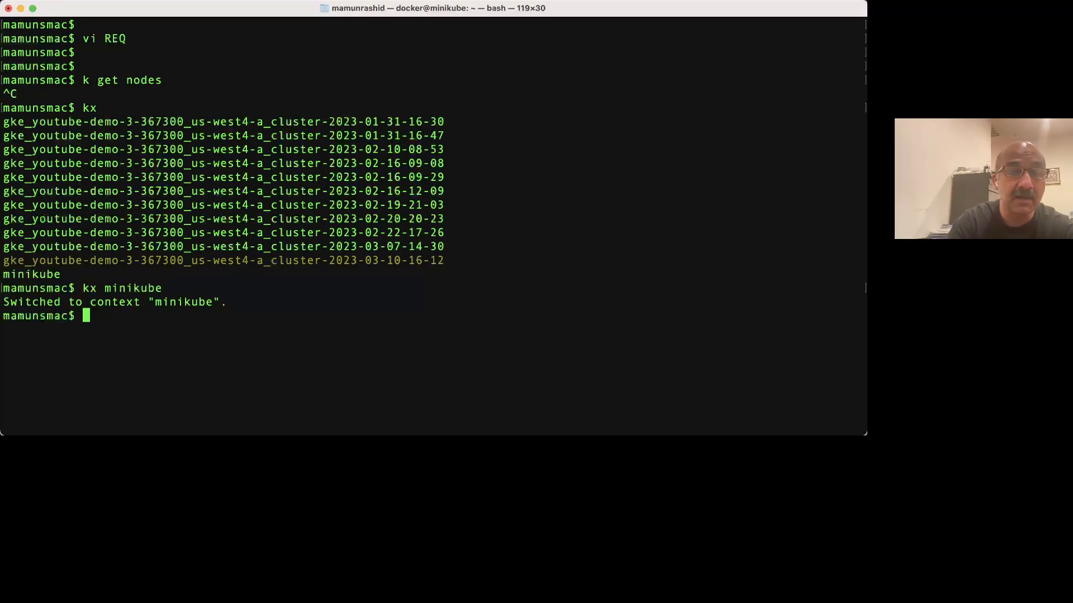
Step: Create deployment hello-minikube1 from kicbase/echo-server:1.0 and list deployments
{"action": "type", "text": "k get nodes"}
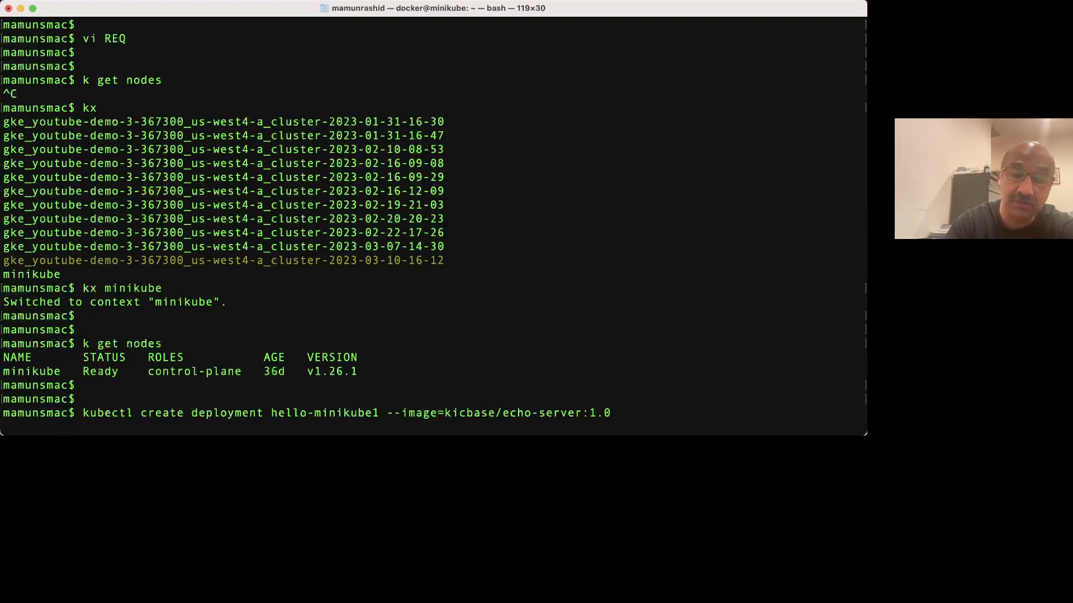
{"action": "key", "text": "Return"}
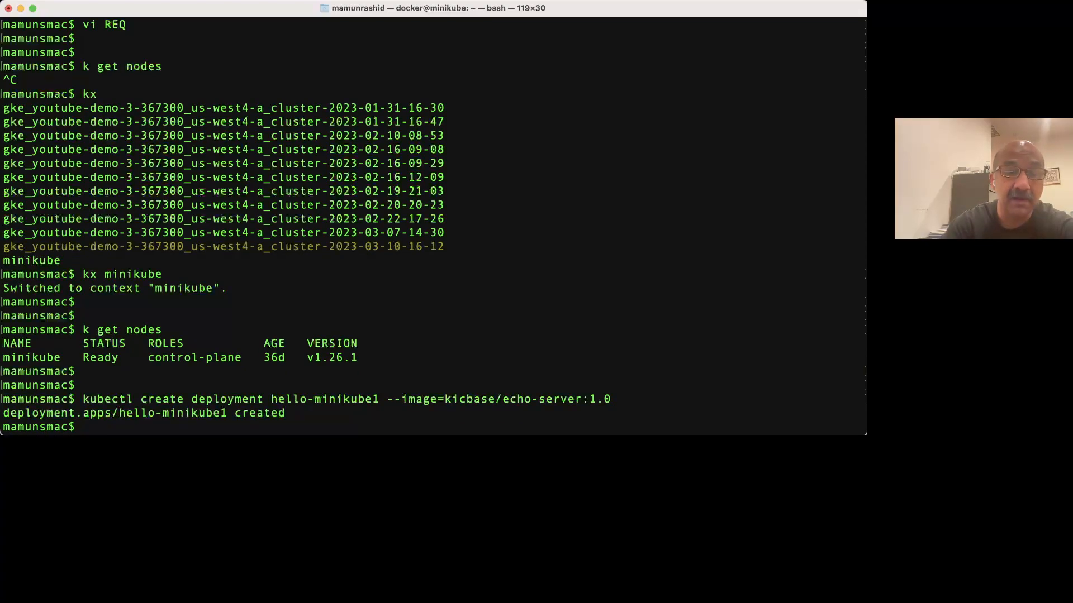
{"action": "type", "text": "k get"}
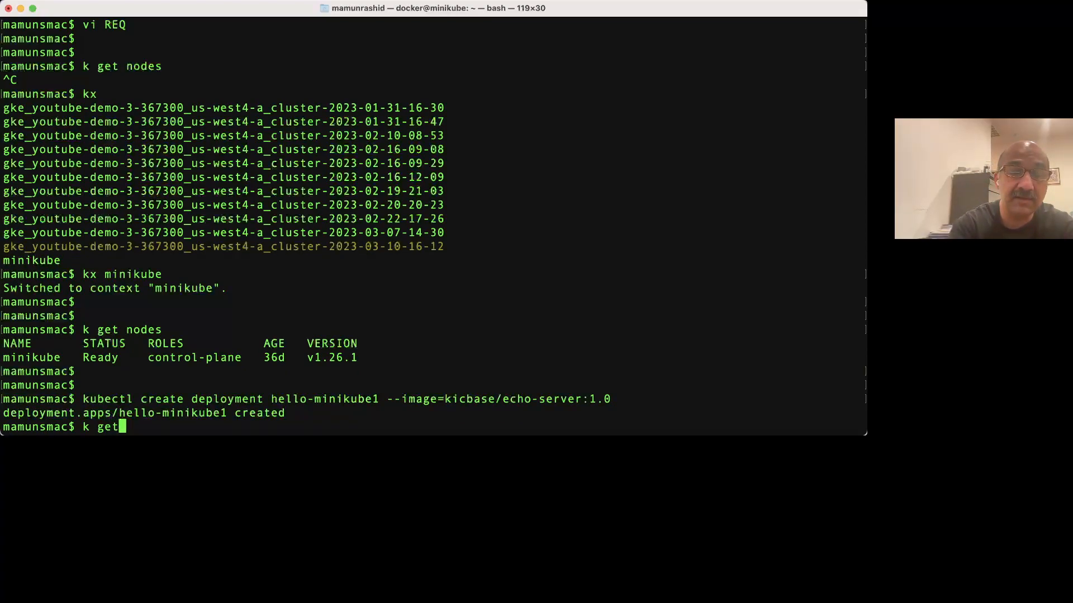
{"action": "type", "text": "deploy"}
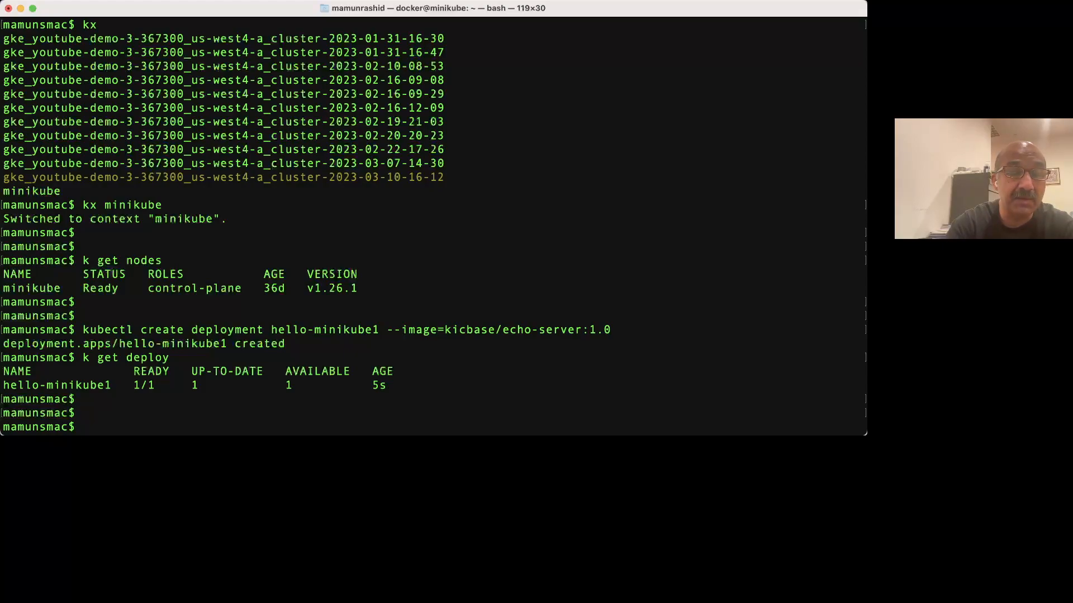
Step: List pods and pick out the running hello-minikube1 pod name
{"action": "type", "text": "k get po"}
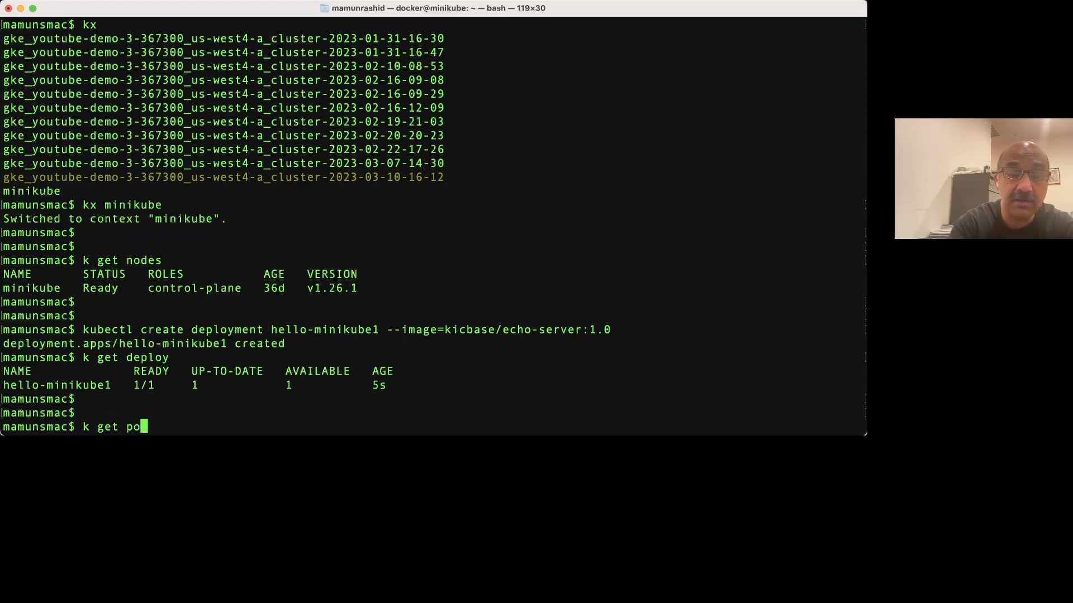
{"action": "key", "text": "Return"}
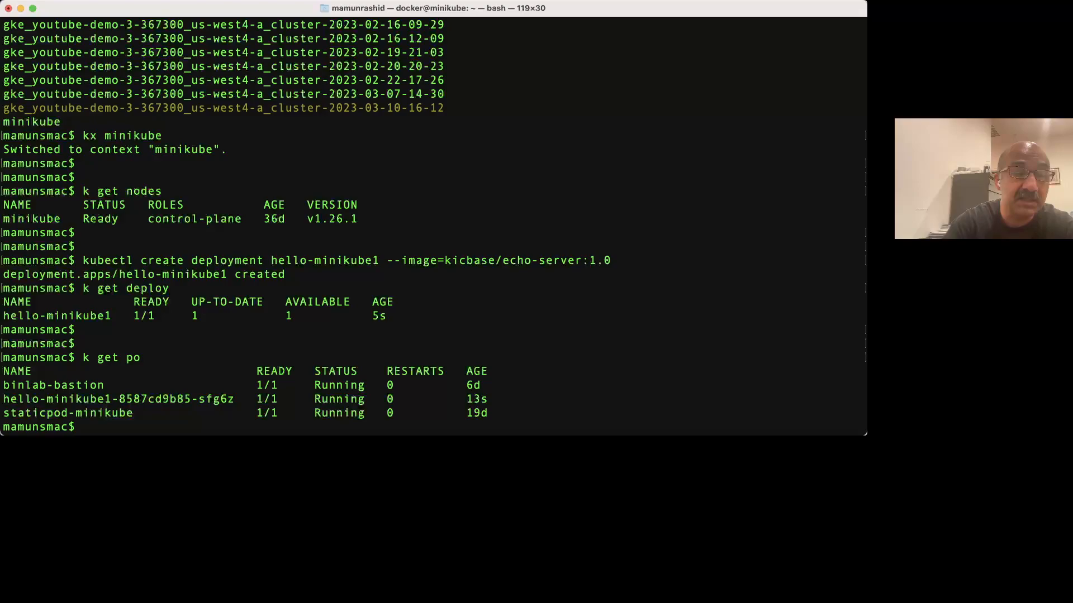
{"action": "double_click", "coordinate": [118, 398]}
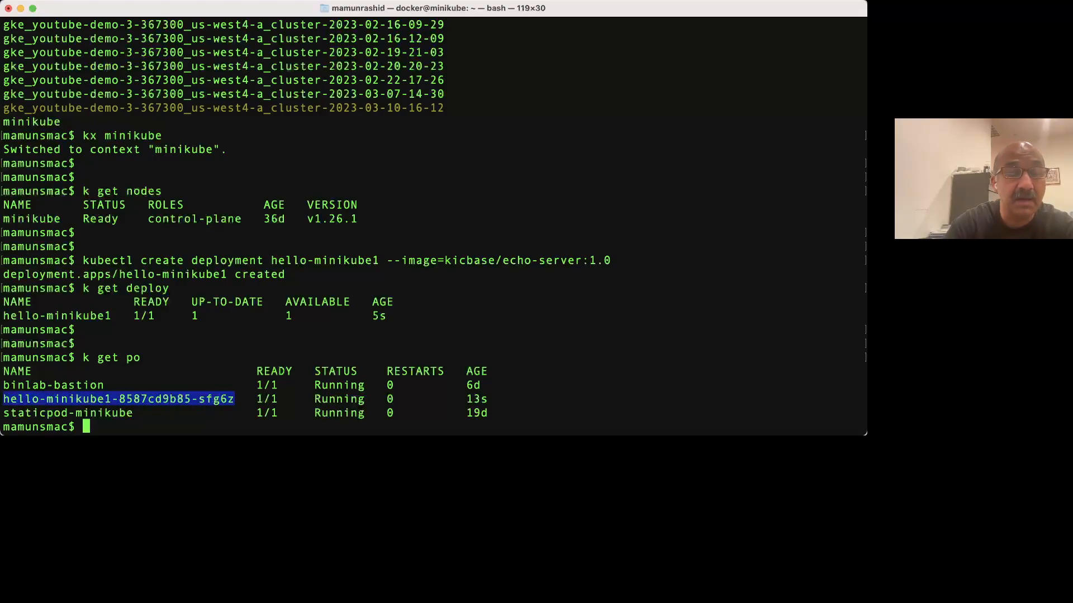
{"action": "scroll", "scroll_direction": "down", "scroll_amount": 3}
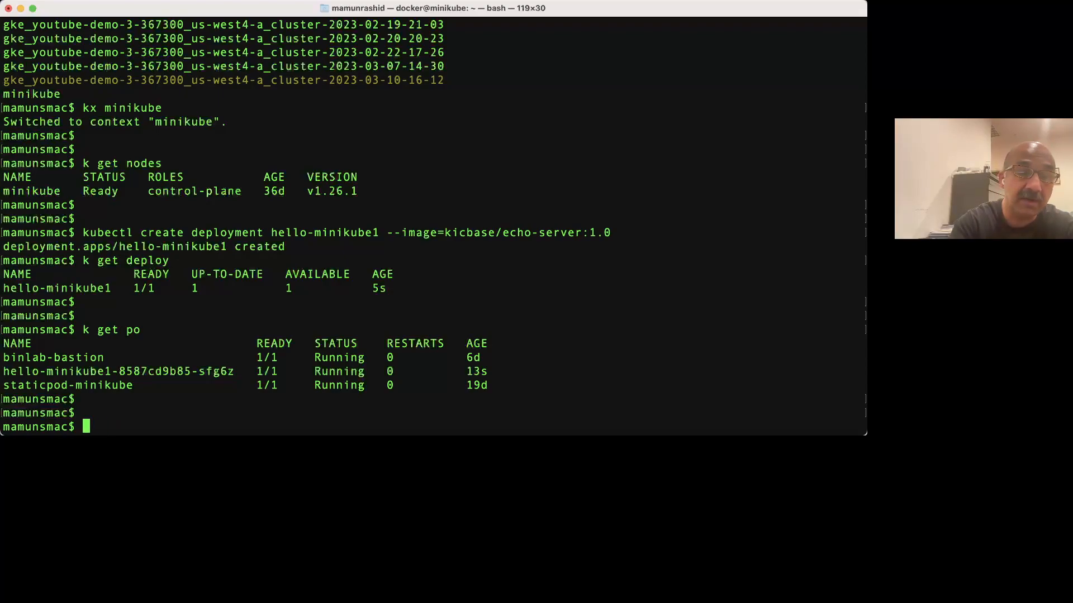
Step: Show REQ again and expose hello-minikube1 as a NodePort service on port 8080
{"action": "type", "text": "cat REQ"}
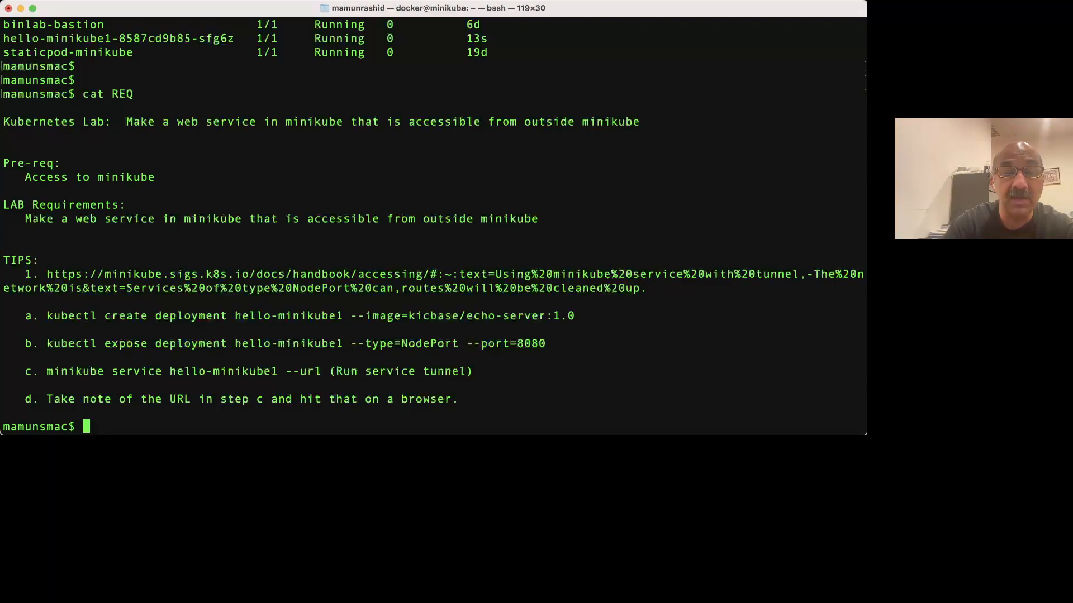
{"action": "double_click", "coordinate": [403, 344]}
{"action": "type", "text": "k"}
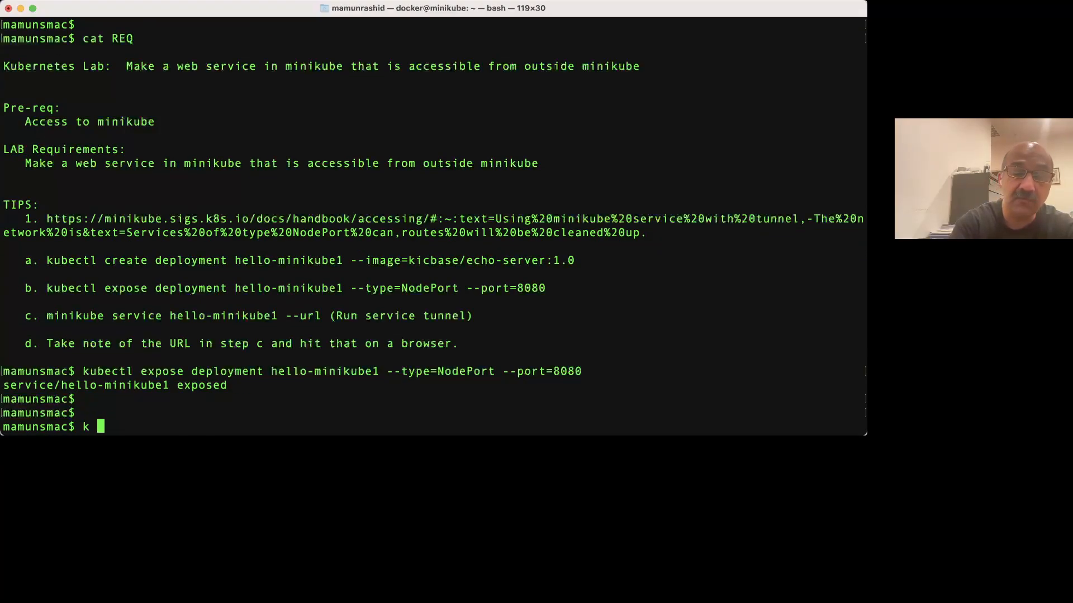
Step: List services and check hello-minikube1 is a NodePort mapping 8080:31611
{"action": "type", "text": "get svc"}
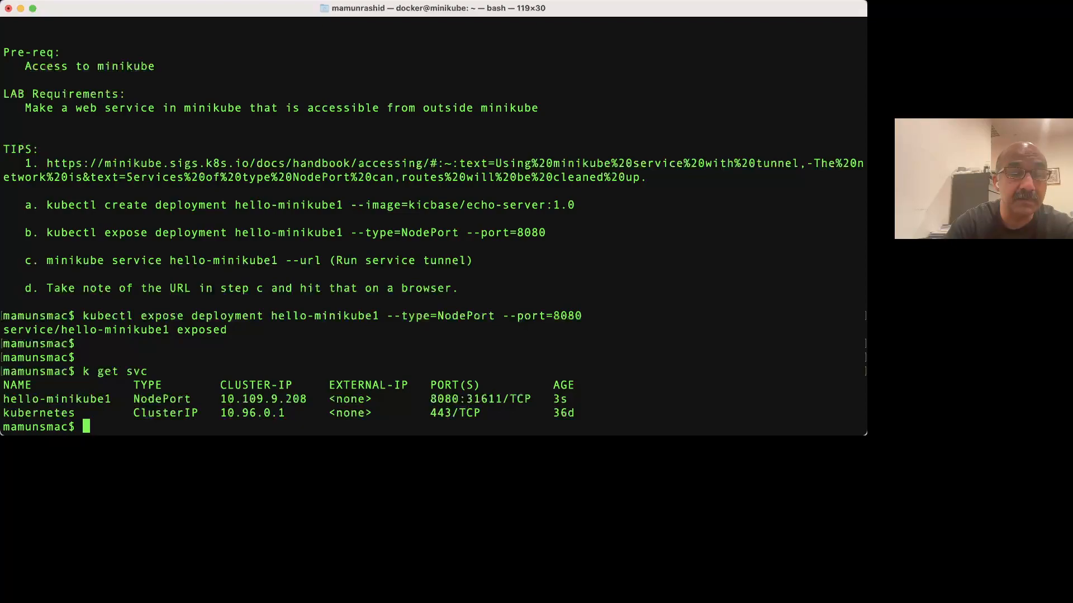
{"action": "double_click", "coordinate": [54, 399]}
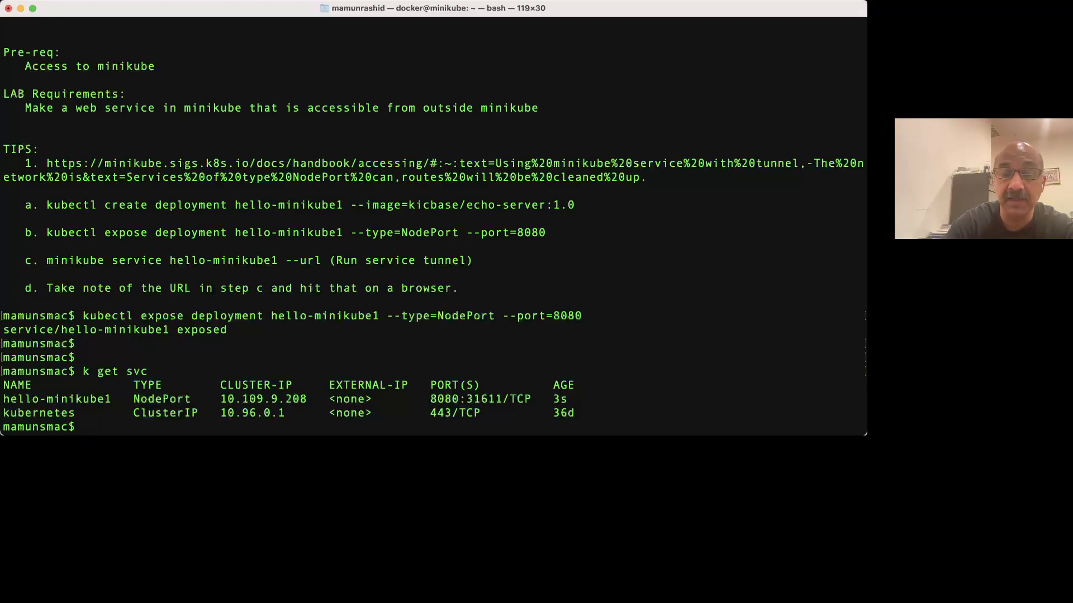
{"action": "double_click", "coordinate": [443, 399]}
{"action": "type", "text": "k get"}
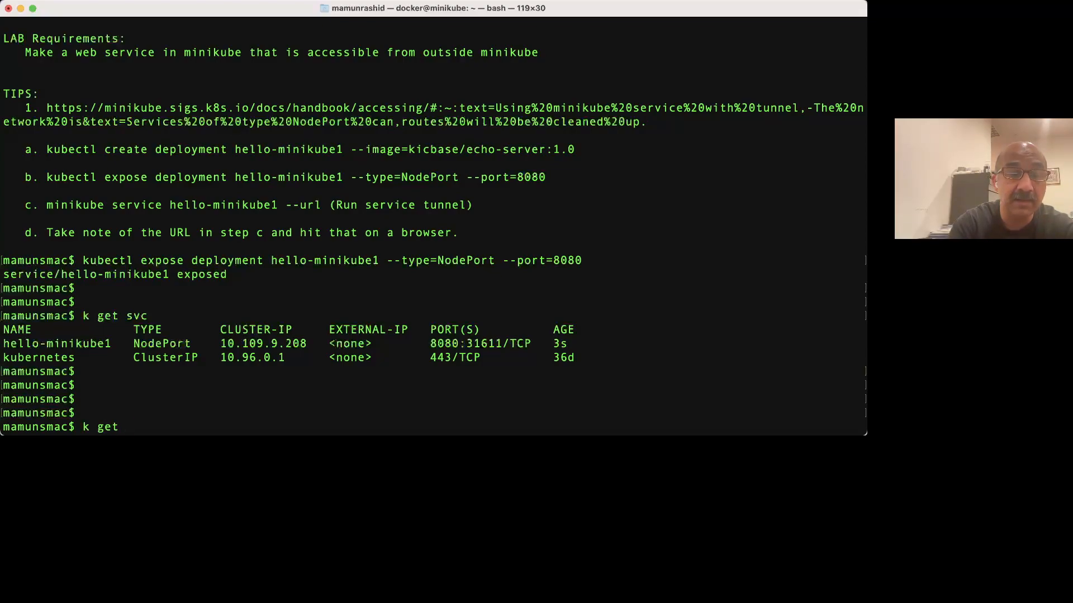
Step: Run 'k get svc -o wide' to confirm the app=hello-minikube1 selector
{"action": "type", "text": "svc -o wide"}
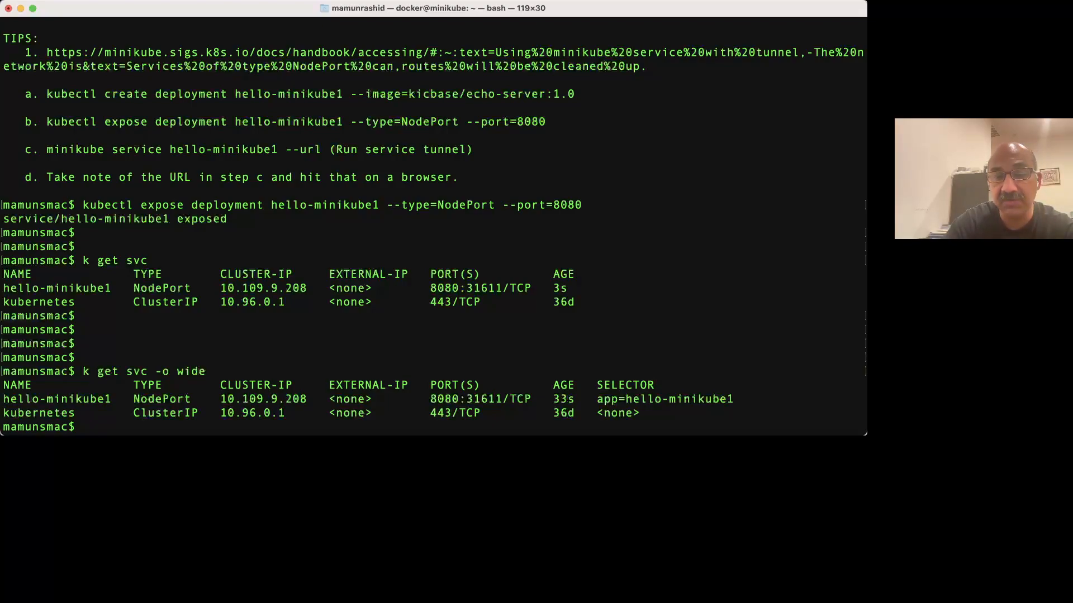
{"action": "double_click", "coordinate": [663, 399]}
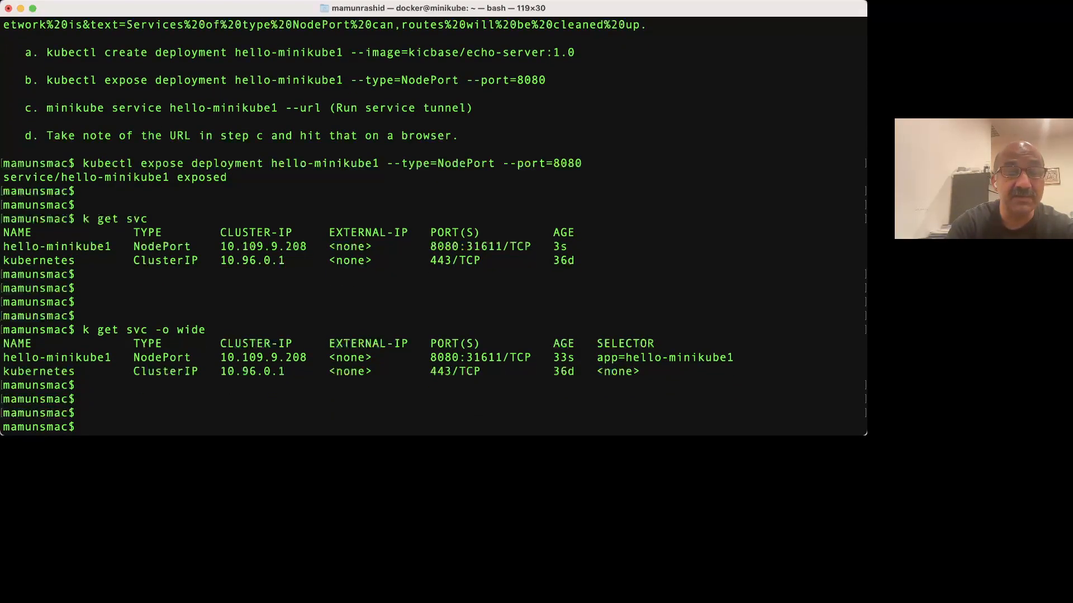
{"action": "type", "text": "cat REQ"}
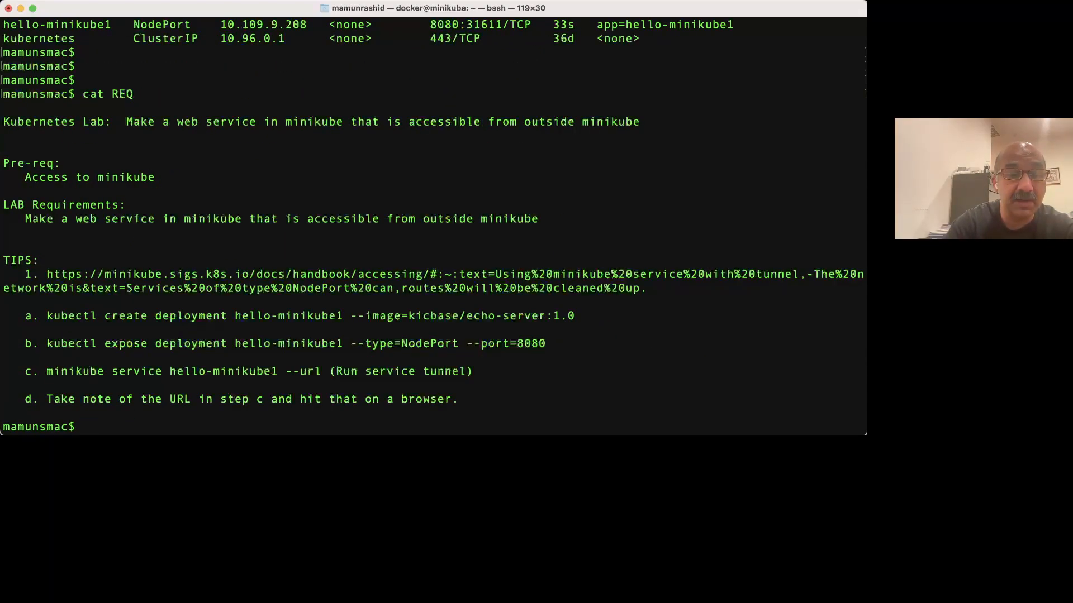
Step: Select 'minikube service hello-minikube1' from step c of the requirements
{"action": "left_click_drag", "start_coordinate": [45, 371], "coordinate": [277, 371]}
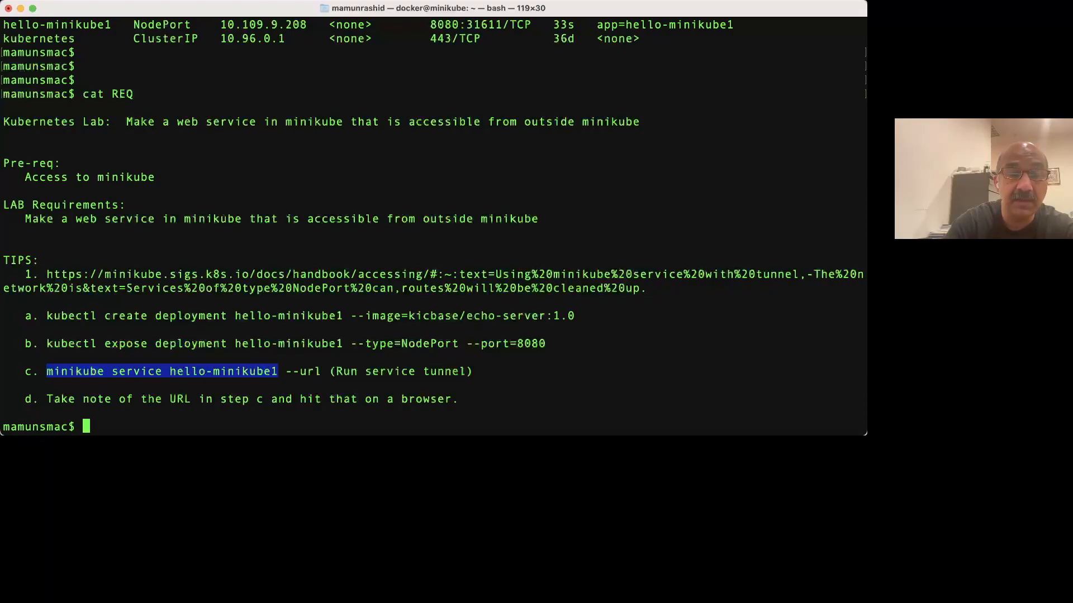
{"action": "left_click_drag", "start_coordinate": [278, 371], "coordinate": [321, 371]}
{"action": "type", "text": "cat"}
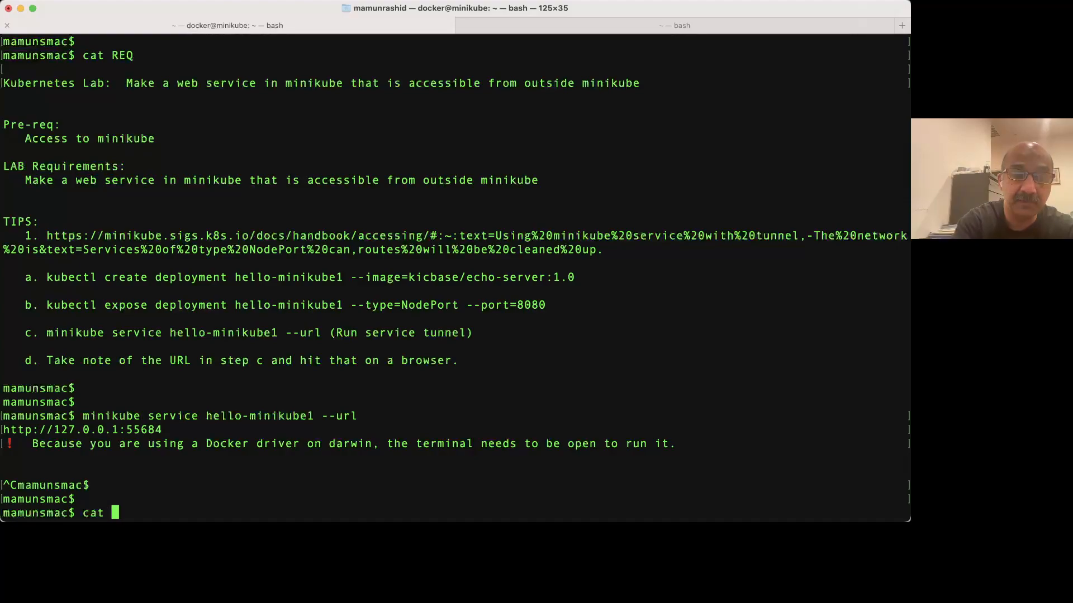
Step: In a new tab, type 'cat REQ', correcting a mistyped letter
{"action": "type", "text": "RE"}
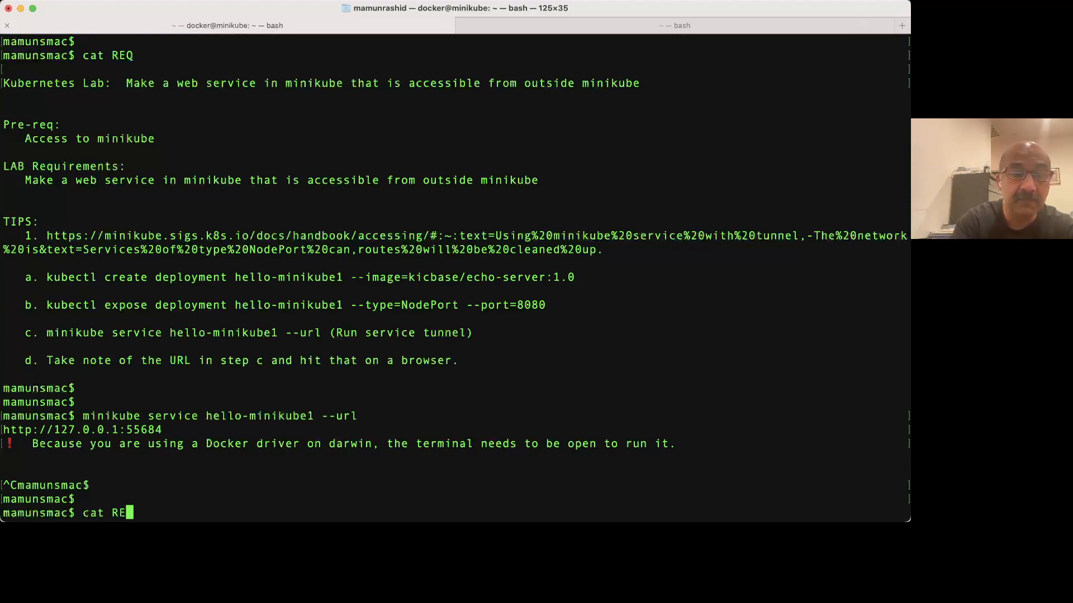
{"action": "key", "text": "Backspace"}
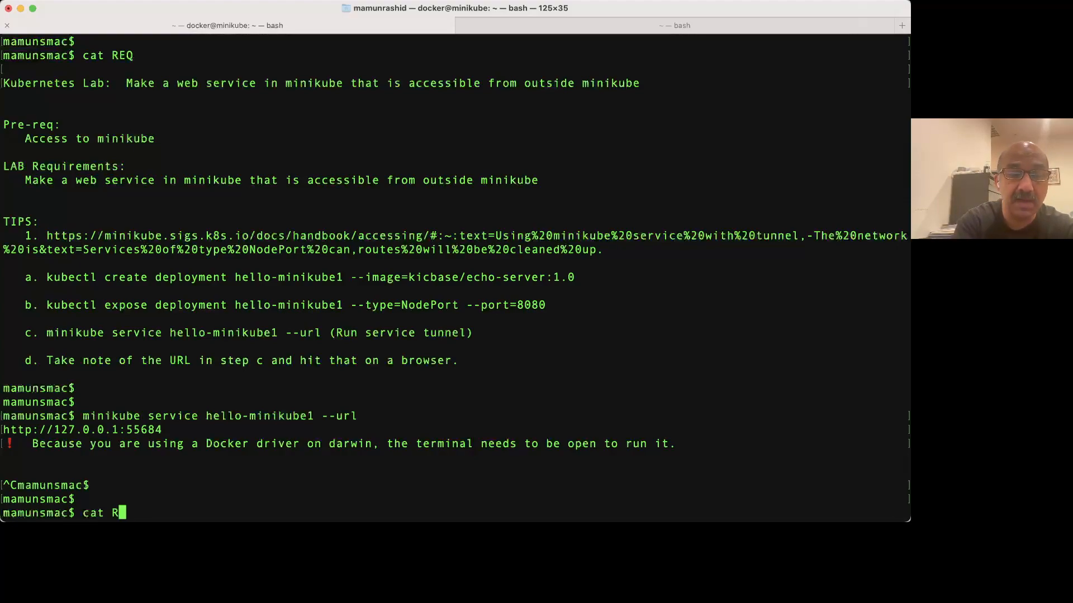